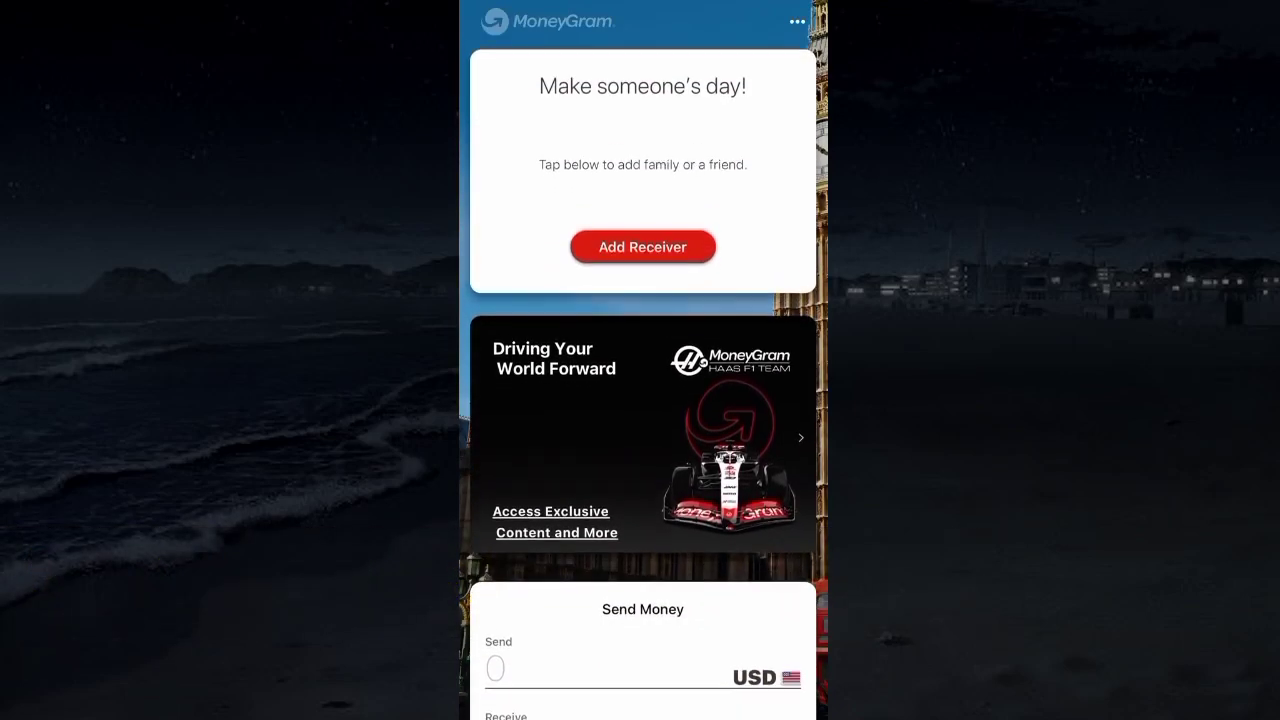
Enter a 100 USD send amount, converting to 78.17 GBP received
scroll(down, 3)
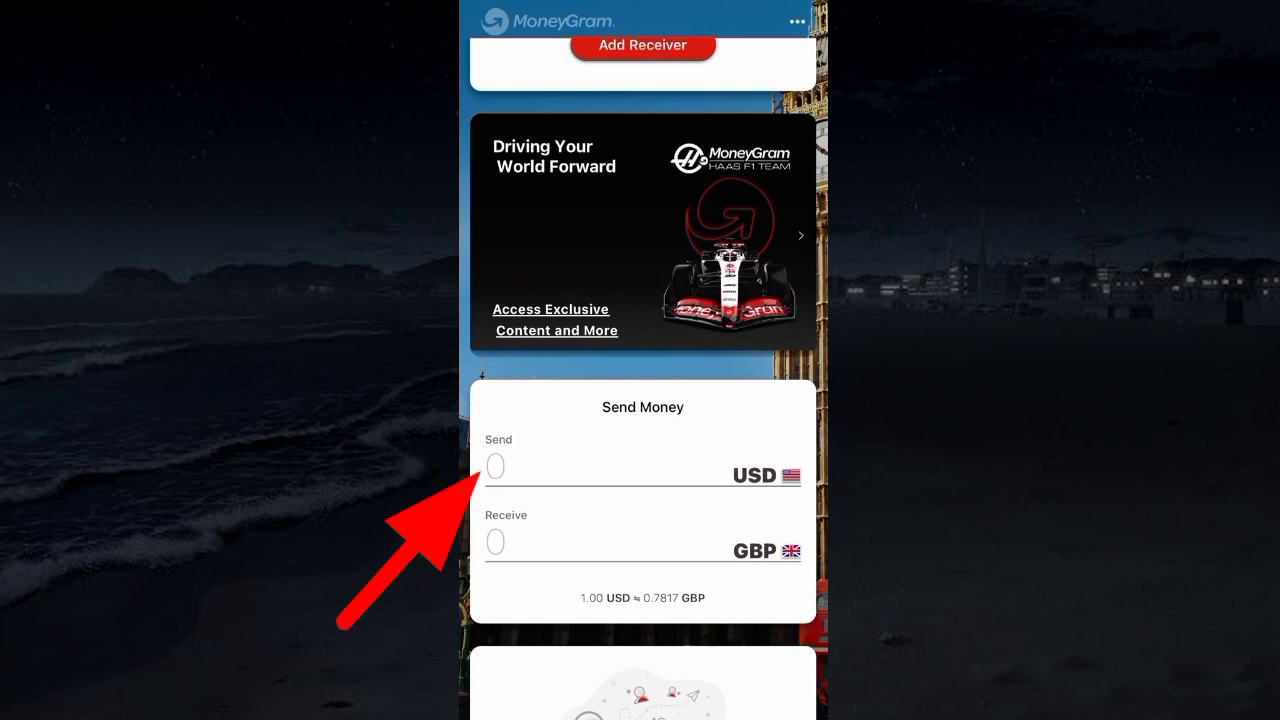
text(100)
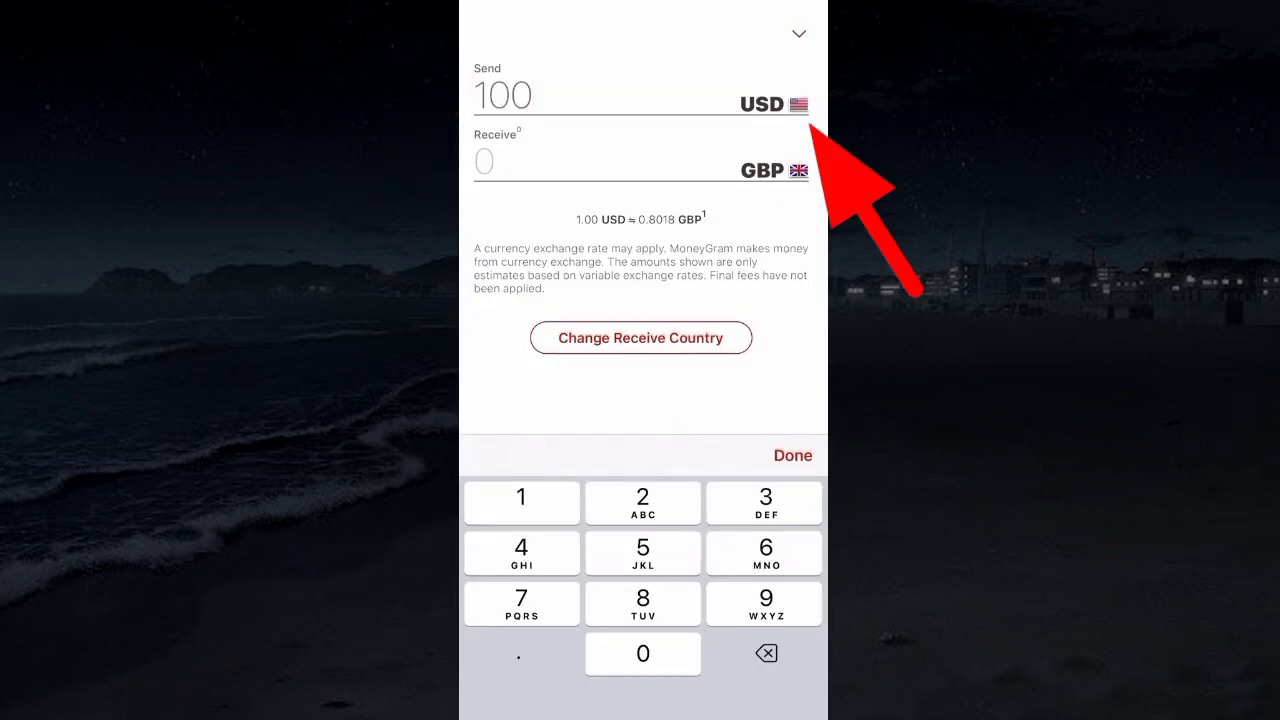
click(500, 95)
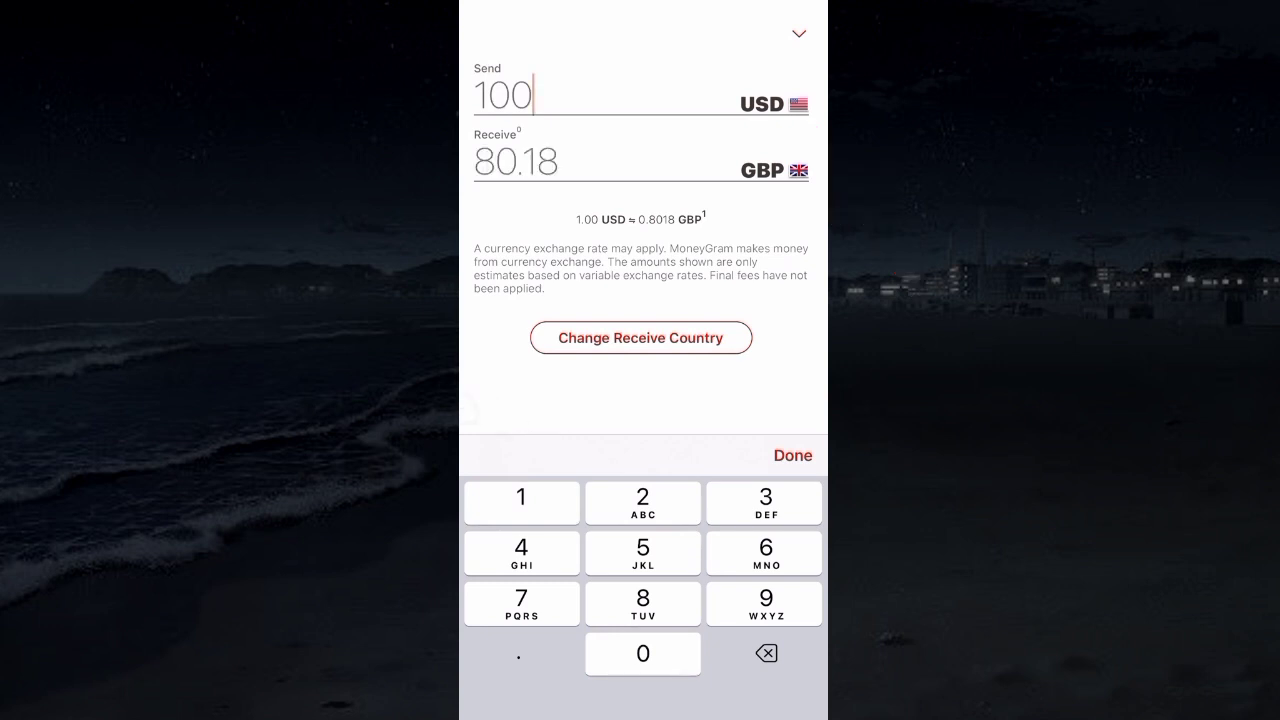
click(792, 455)
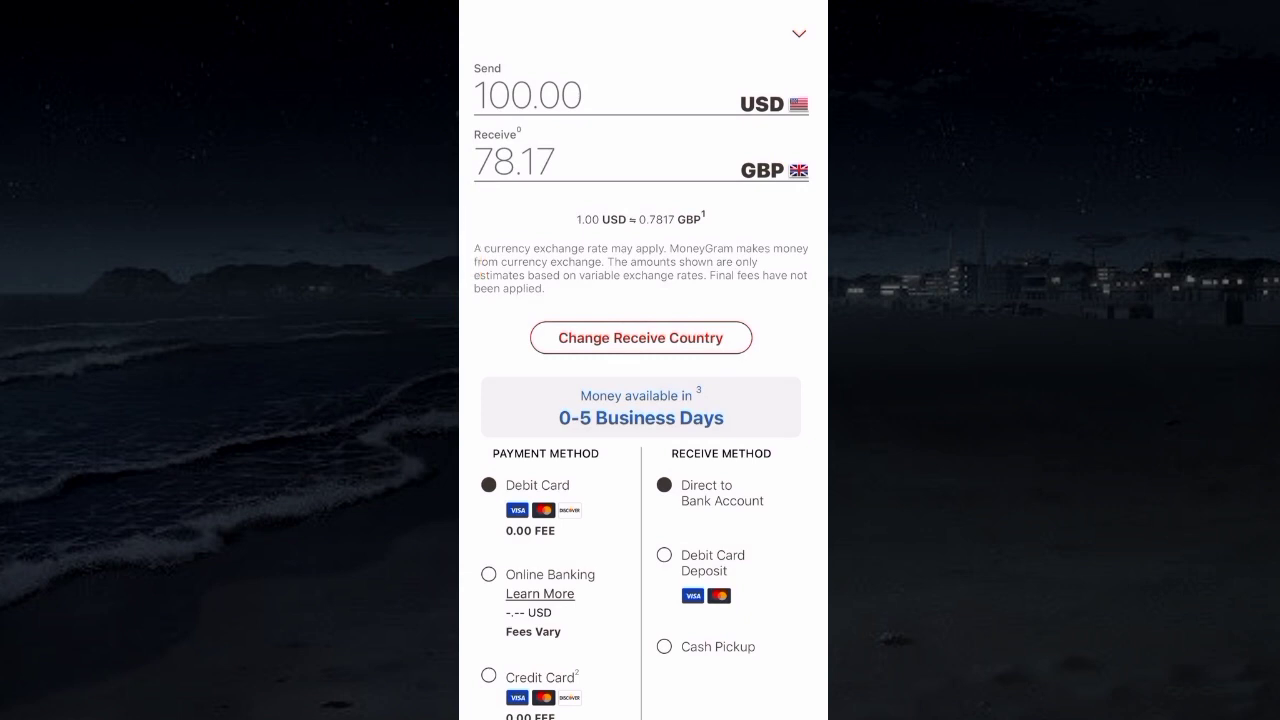
Scroll to Receive Method for Cash Pickup, reviewing 4.99 USD fees waived and the 100.00 USD total
scroll(down, 3)
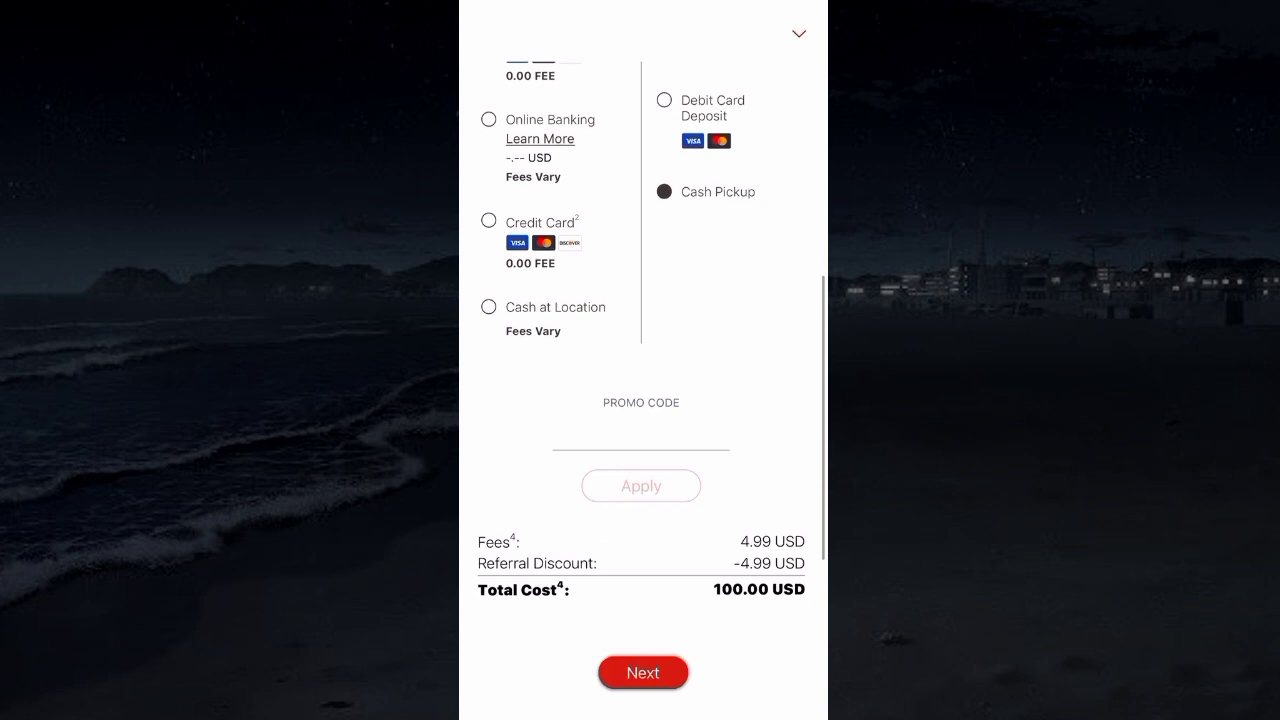
scroll(down, 3)
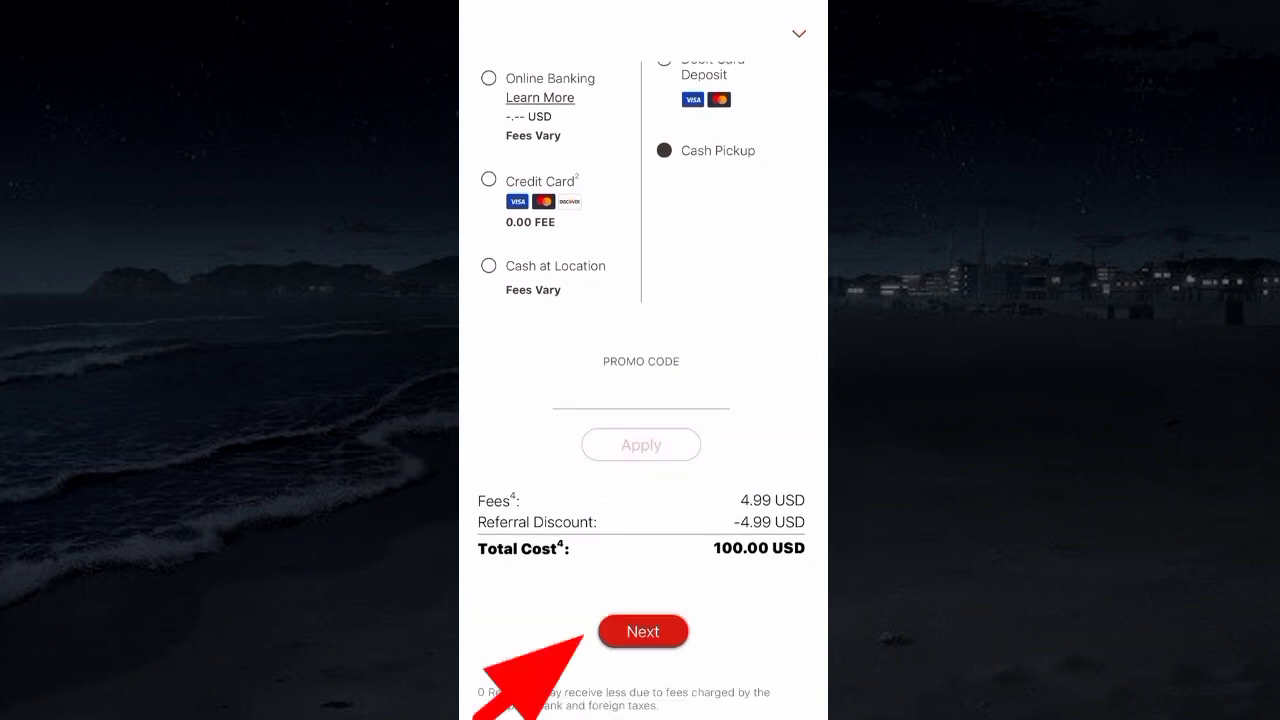
Add the UK receiver's mobile number and submit the transfer
click(643, 631)
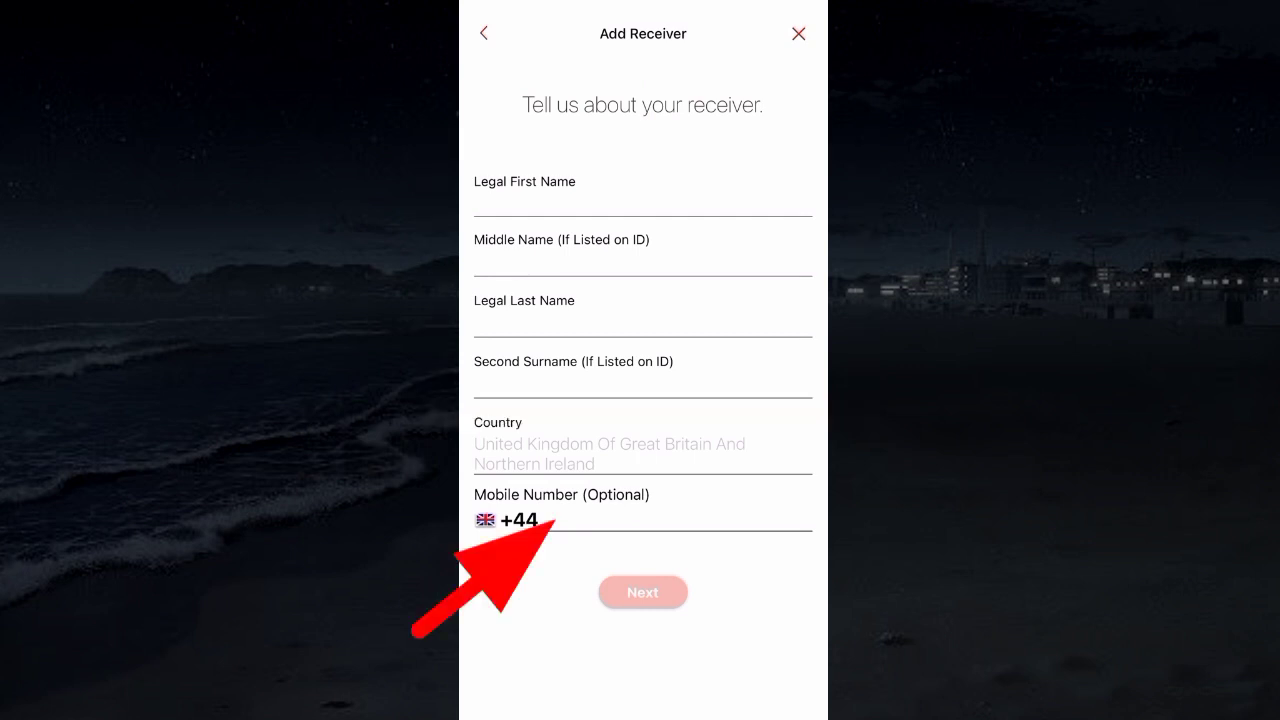
click(643, 592)
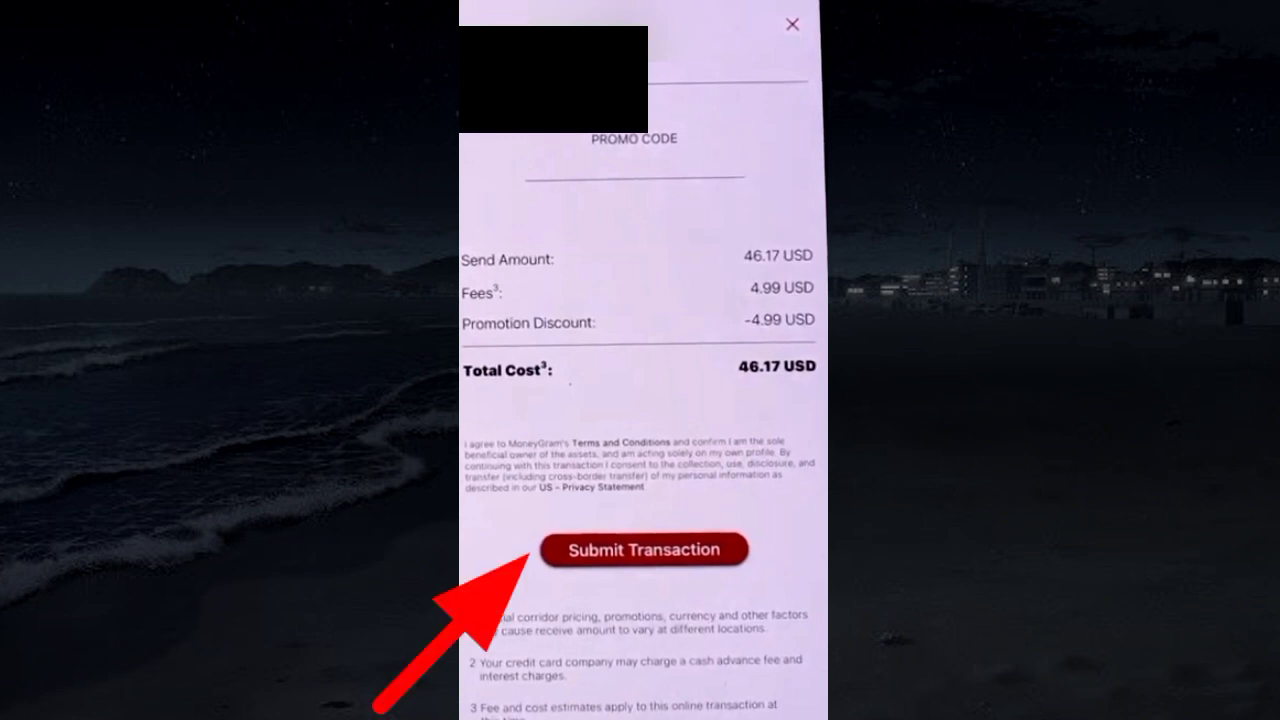
click(645, 549)
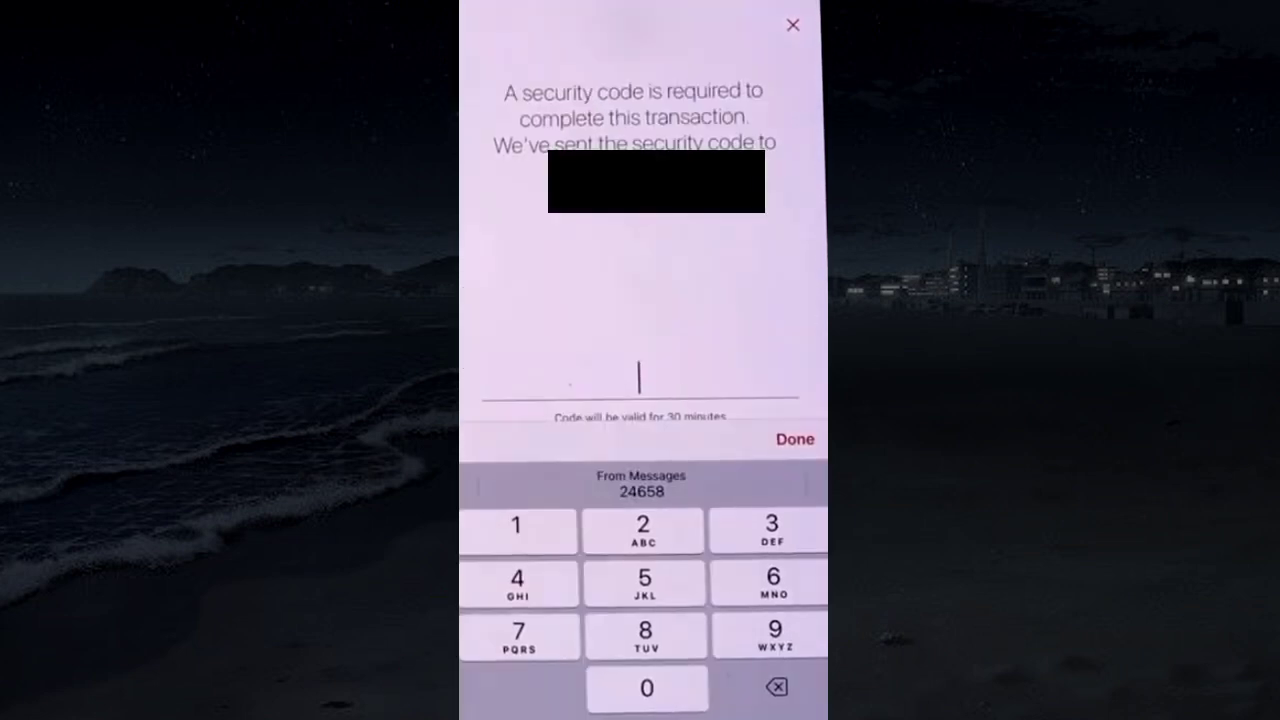